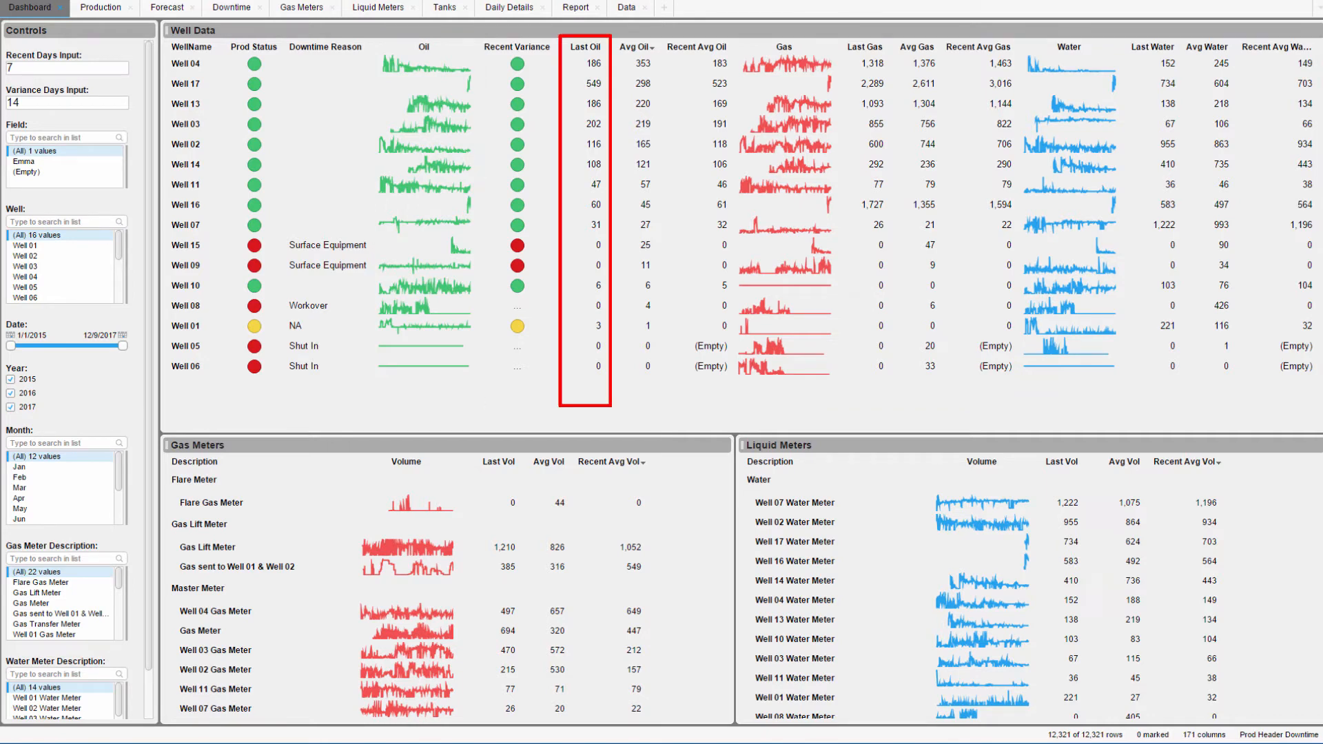
Set Recent Days Input to 90 so every well's recent averages and variance flags recalculate
{"action": "left_click", "coordinate": [635, 47]}
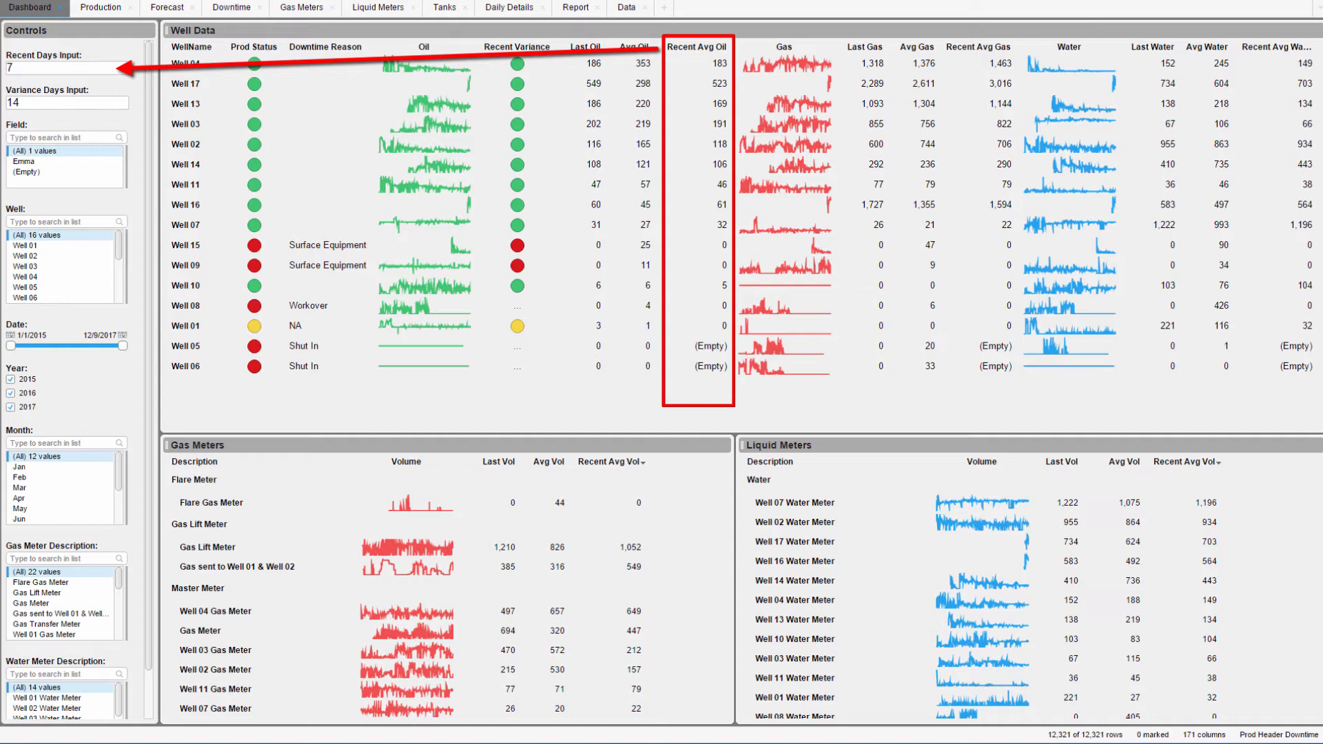
{"action": "mouse_move", "coordinate": [120, 52]}
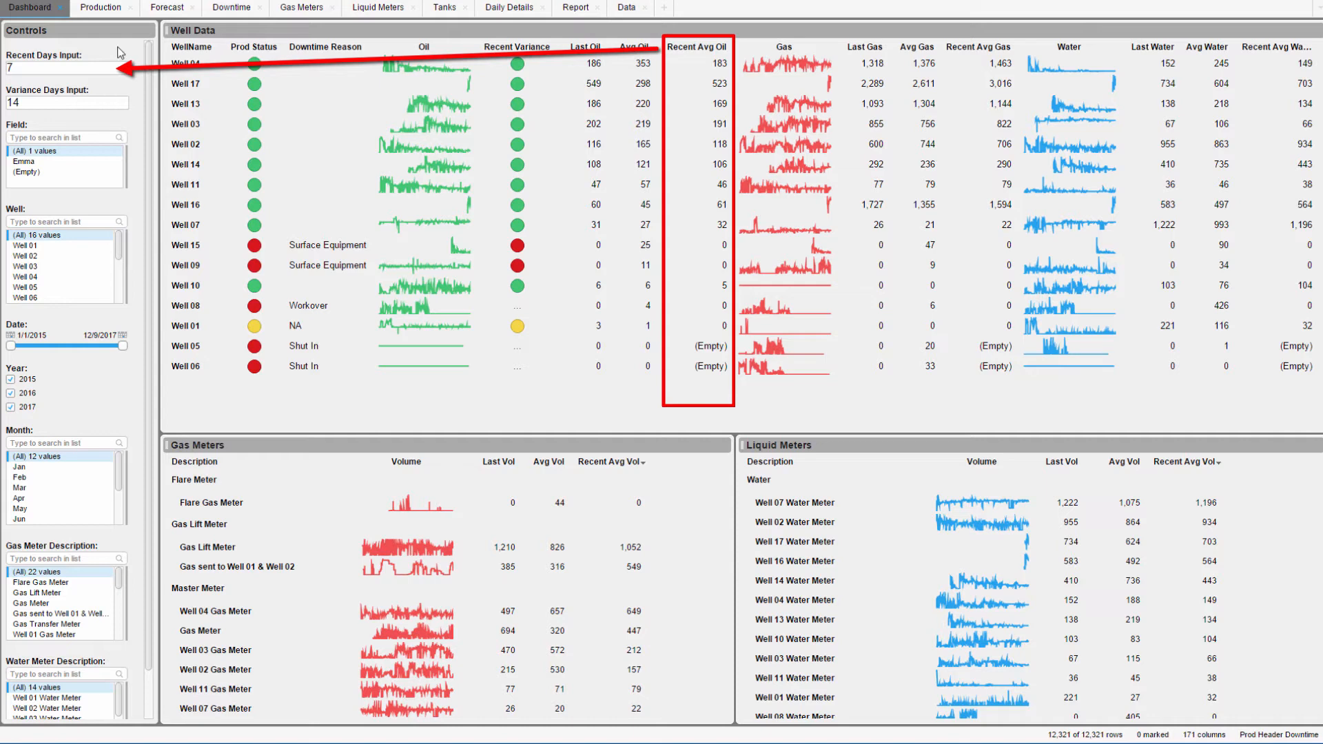
{"action": "left_click", "coordinate": [67, 68]}
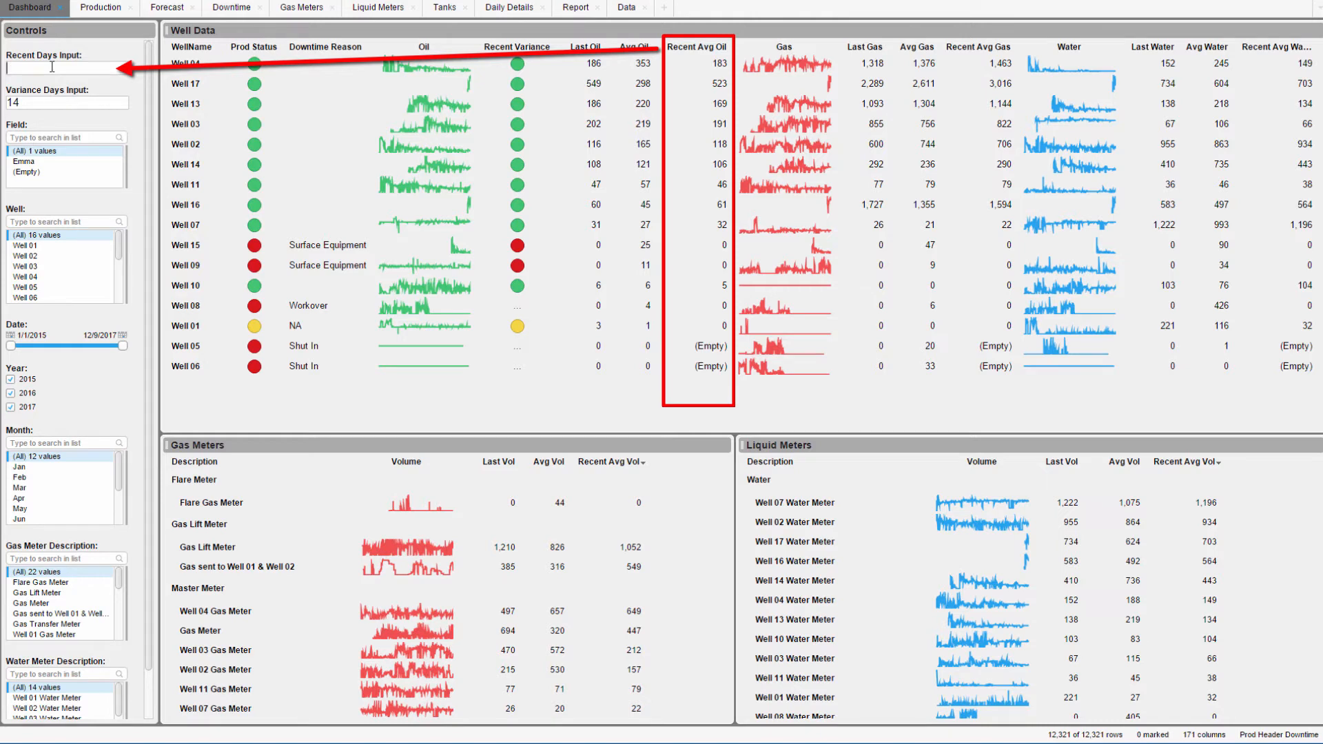
{"action": "type", "text": "90"}
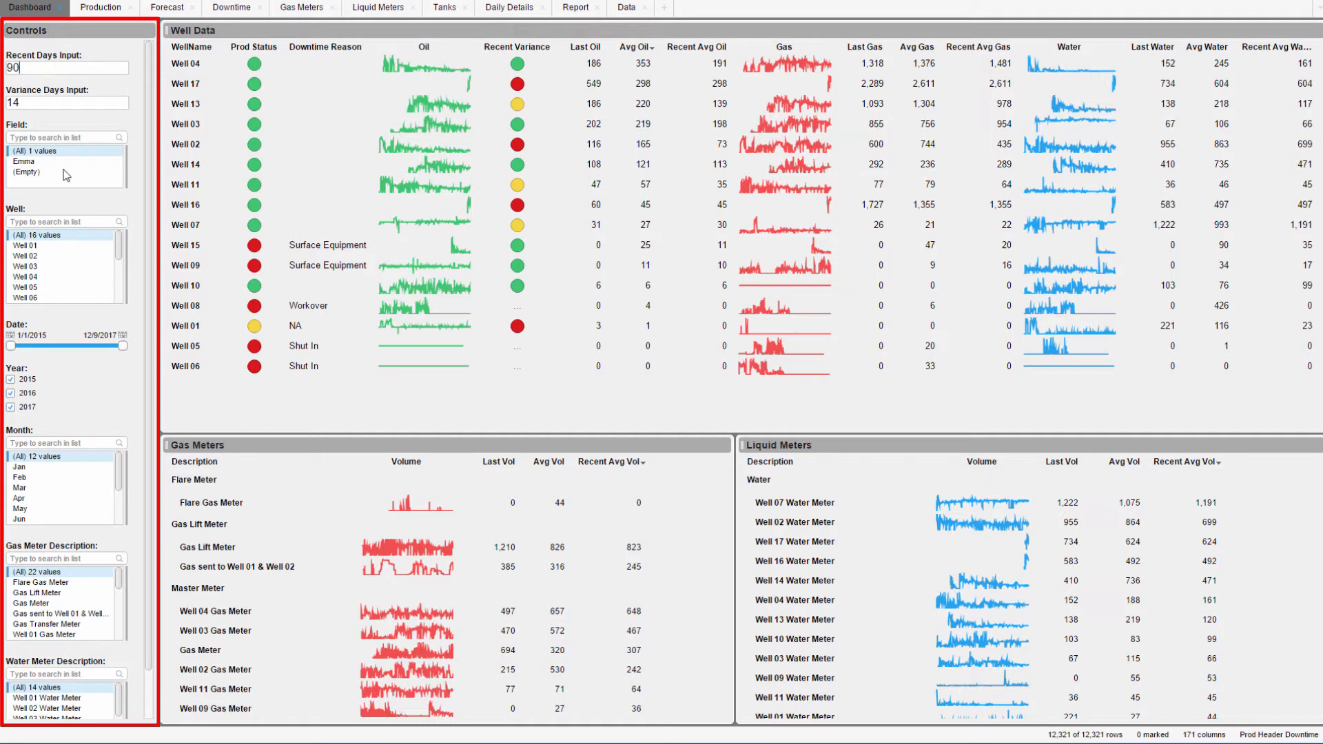
{"action": "left_click", "coordinate": [25, 245]}
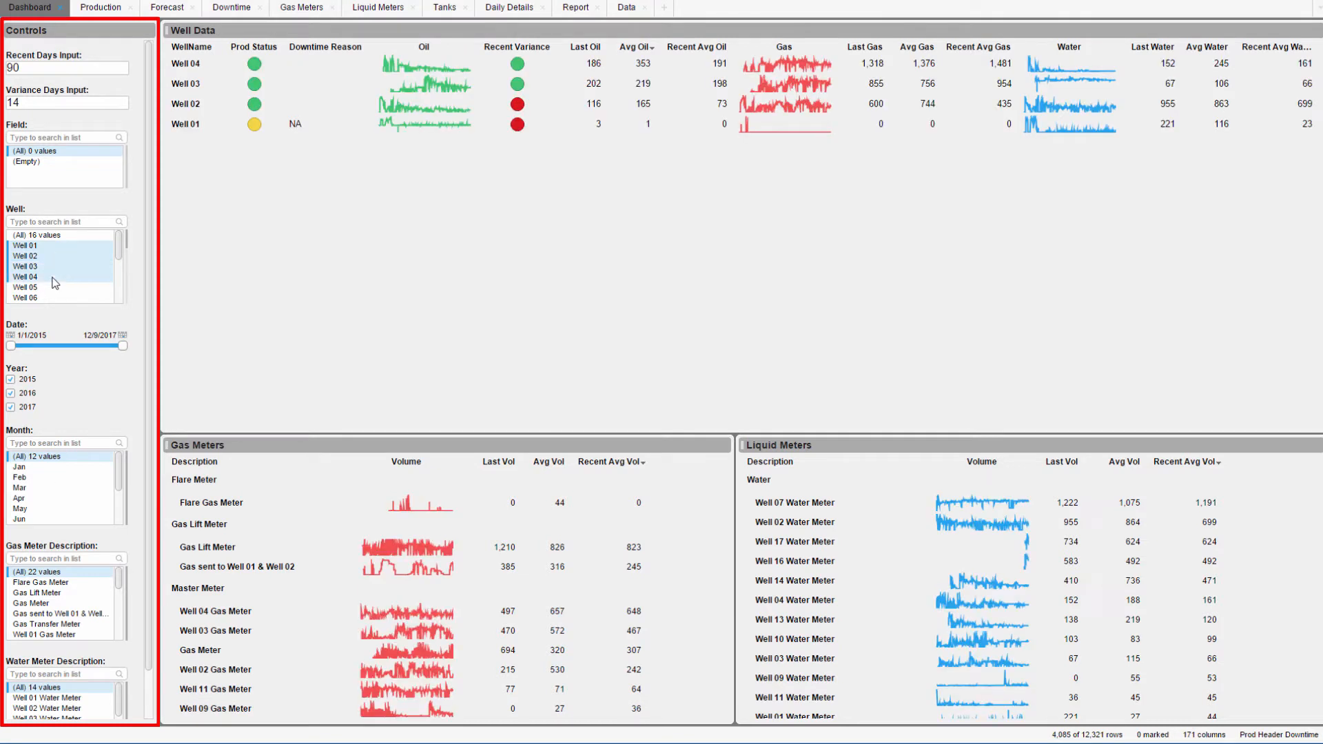
{"action": "left_click_drag", "start_coordinate": [10, 346], "coordinate": [15, 346]}
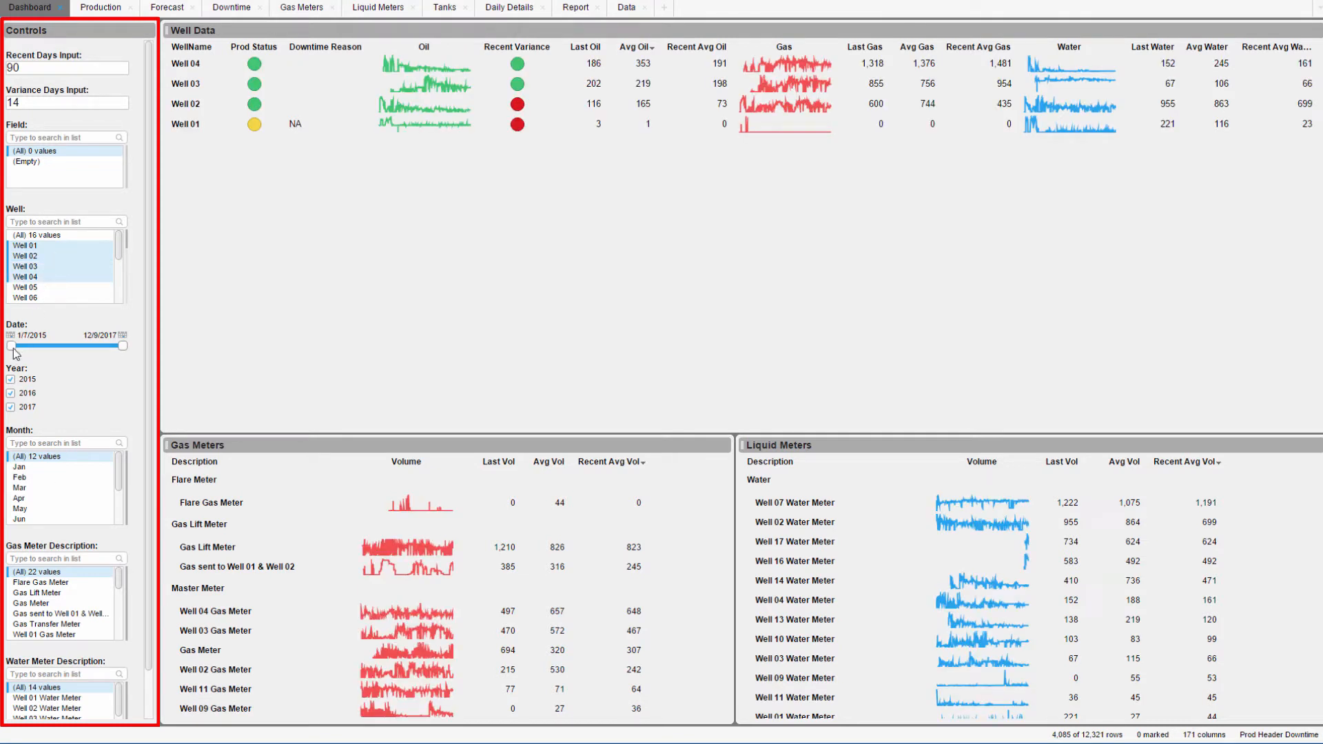
{"action": "left_click_drag", "start_coordinate": [11, 346], "coordinate": [91, 346]}
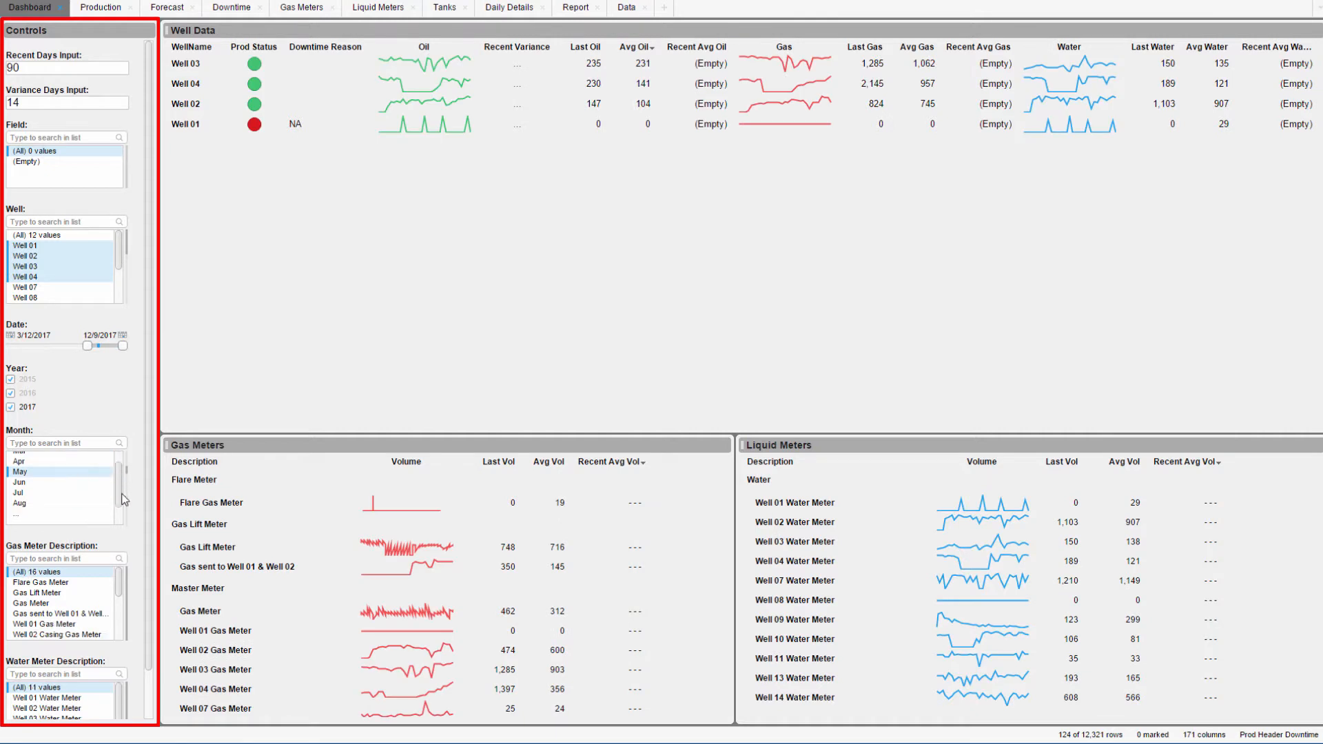
{"action": "scroll", "scroll_direction": "down", "scroll_amount": 3}
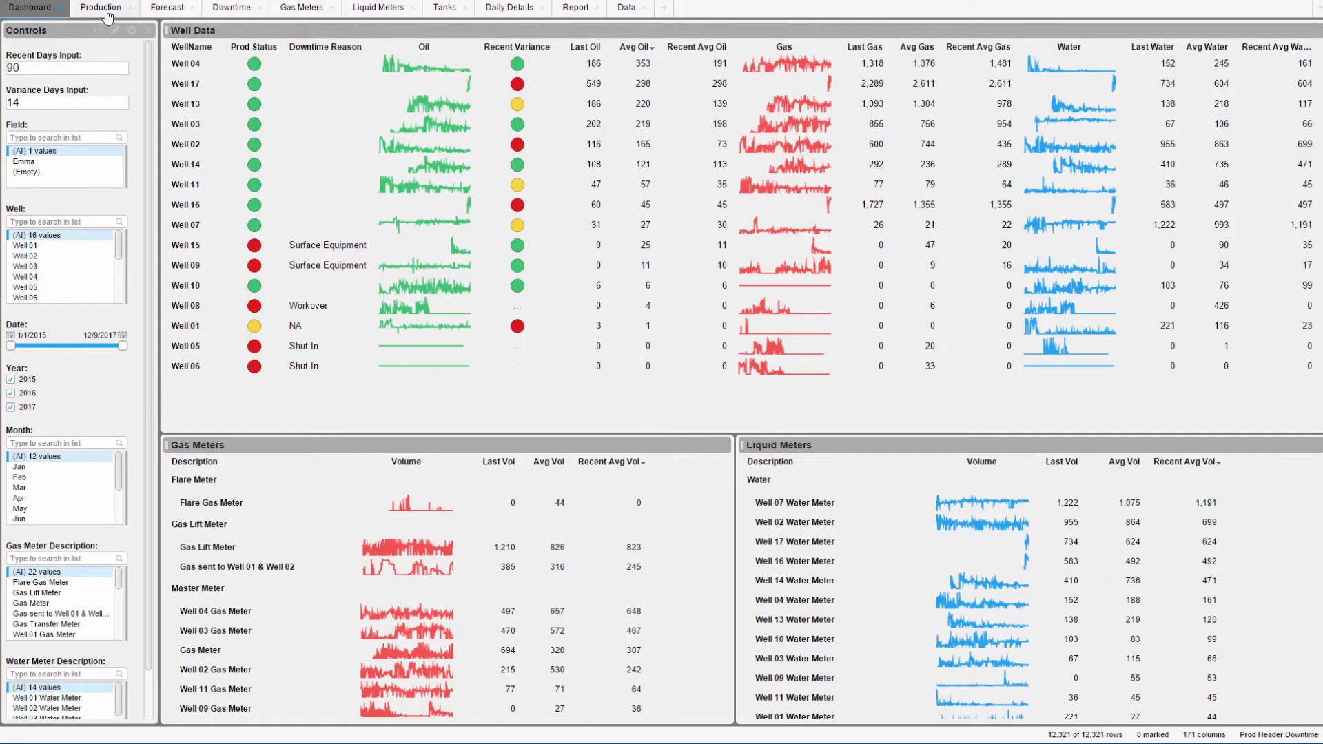
On the Production page, try BOE and all streams, then plot only Oil over time
{"action": "left_click", "coordinate": [101, 8]}
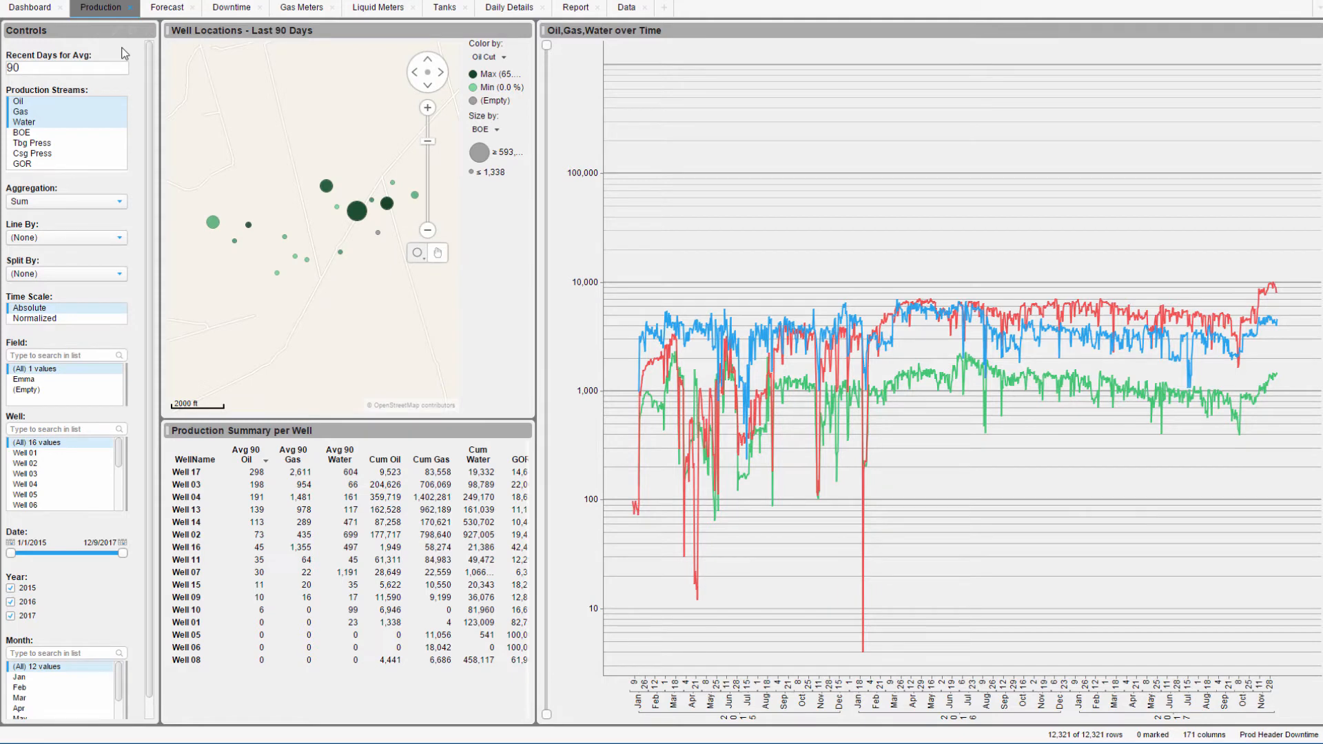
{"action": "mouse_move", "coordinate": [110, 112]}
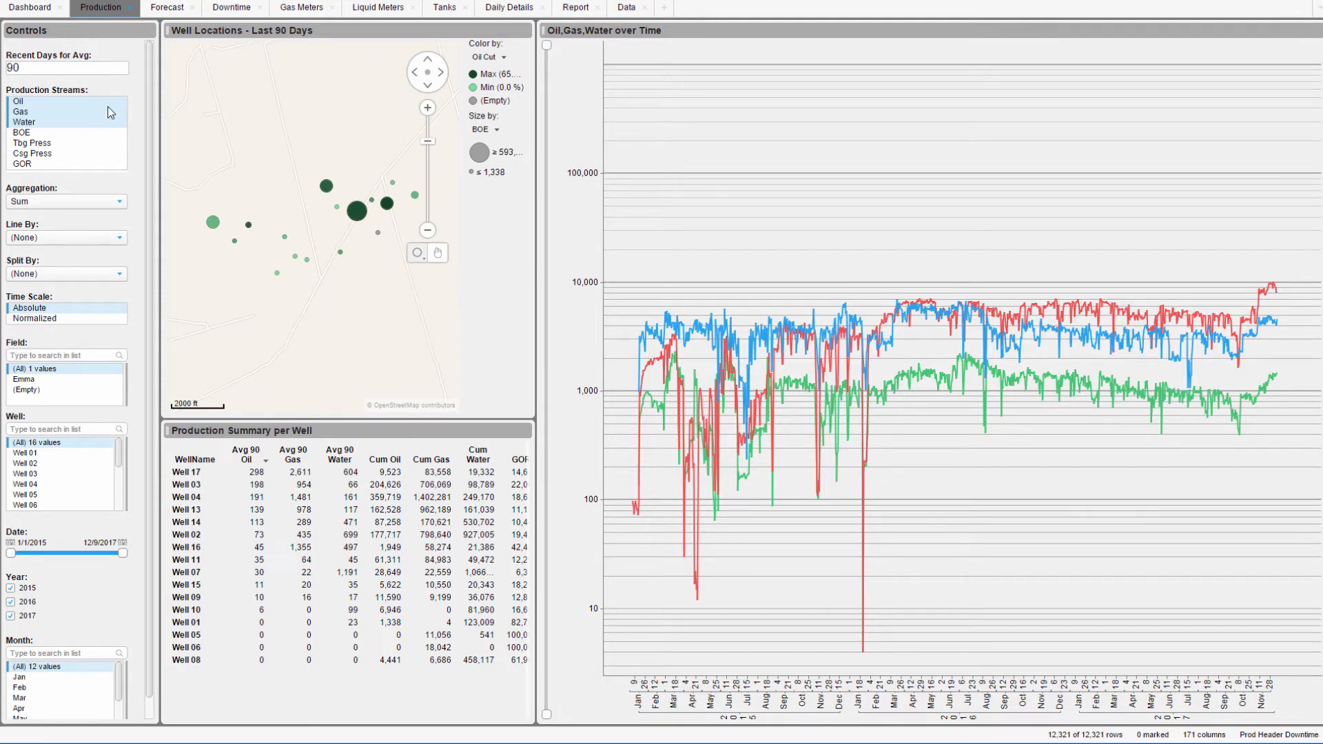
{"action": "left_click", "coordinate": [21, 133]}
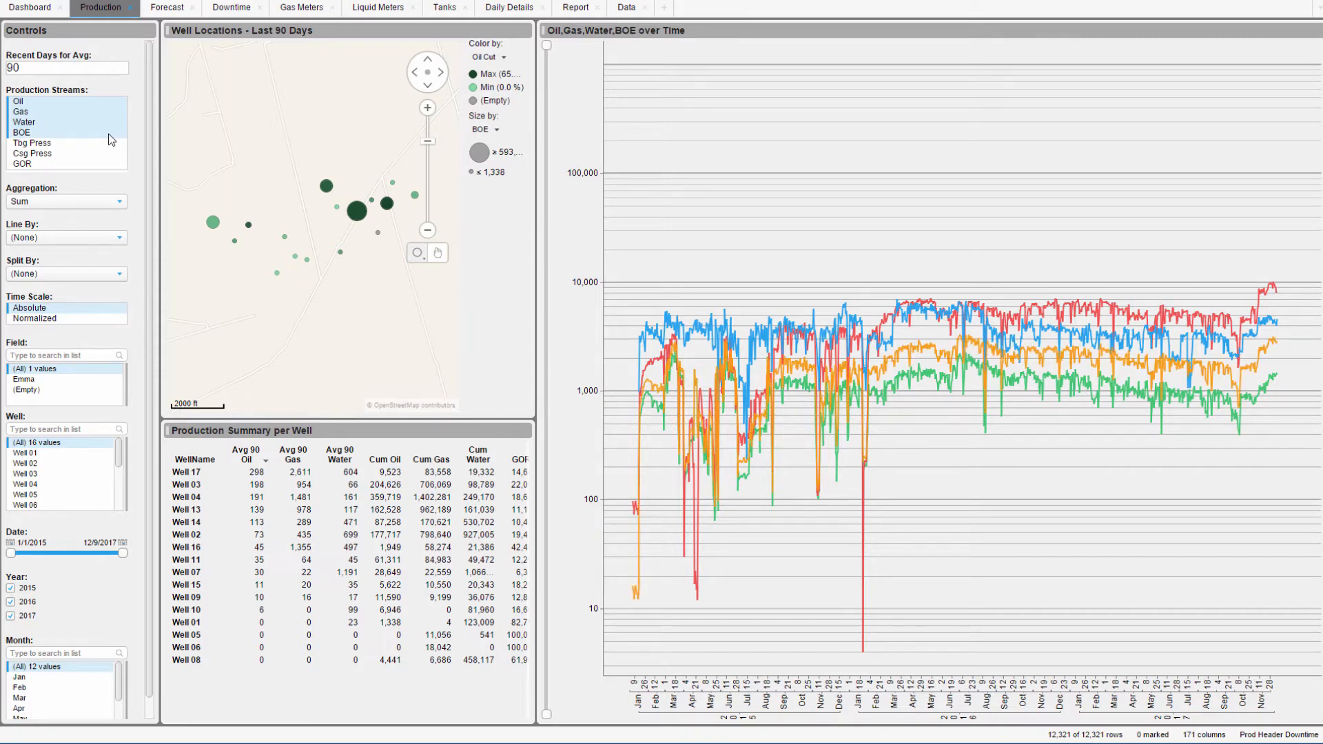
{"action": "left_click", "coordinate": [31, 148]}
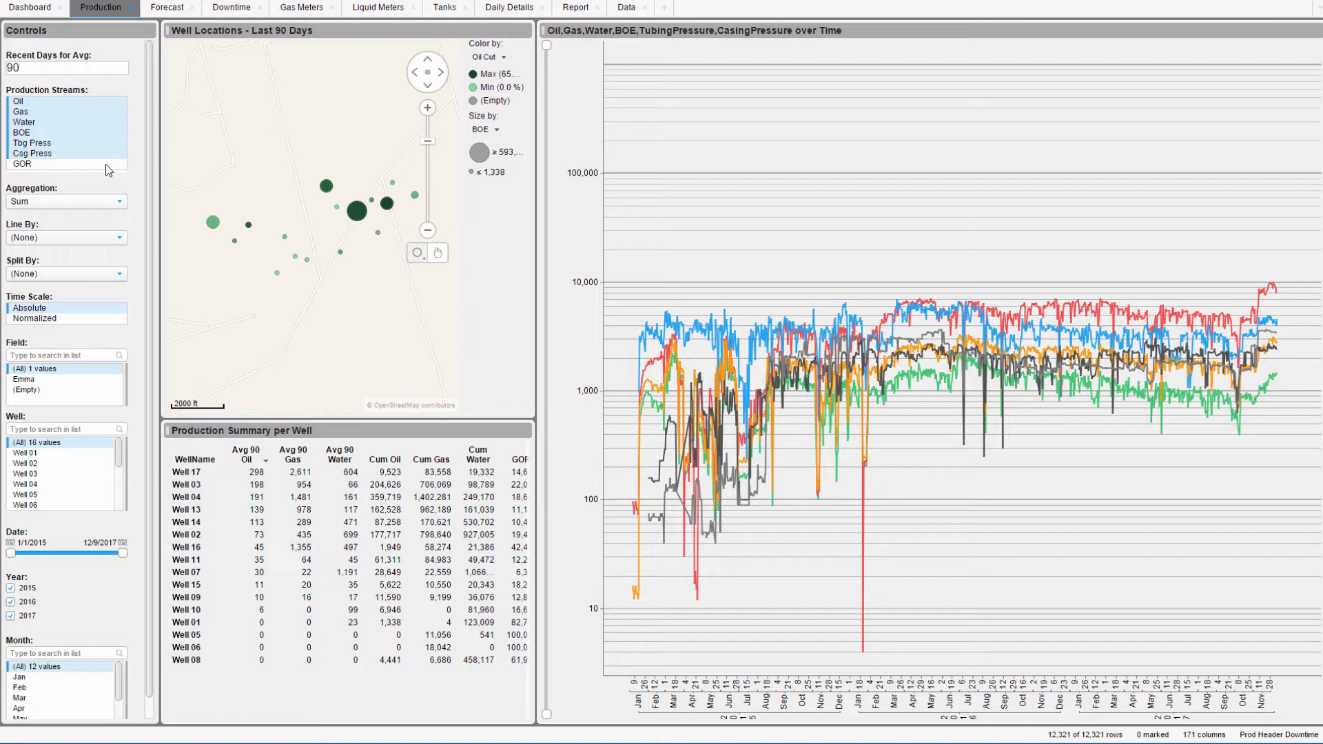
{"action": "left_click", "coordinate": [18, 101]}
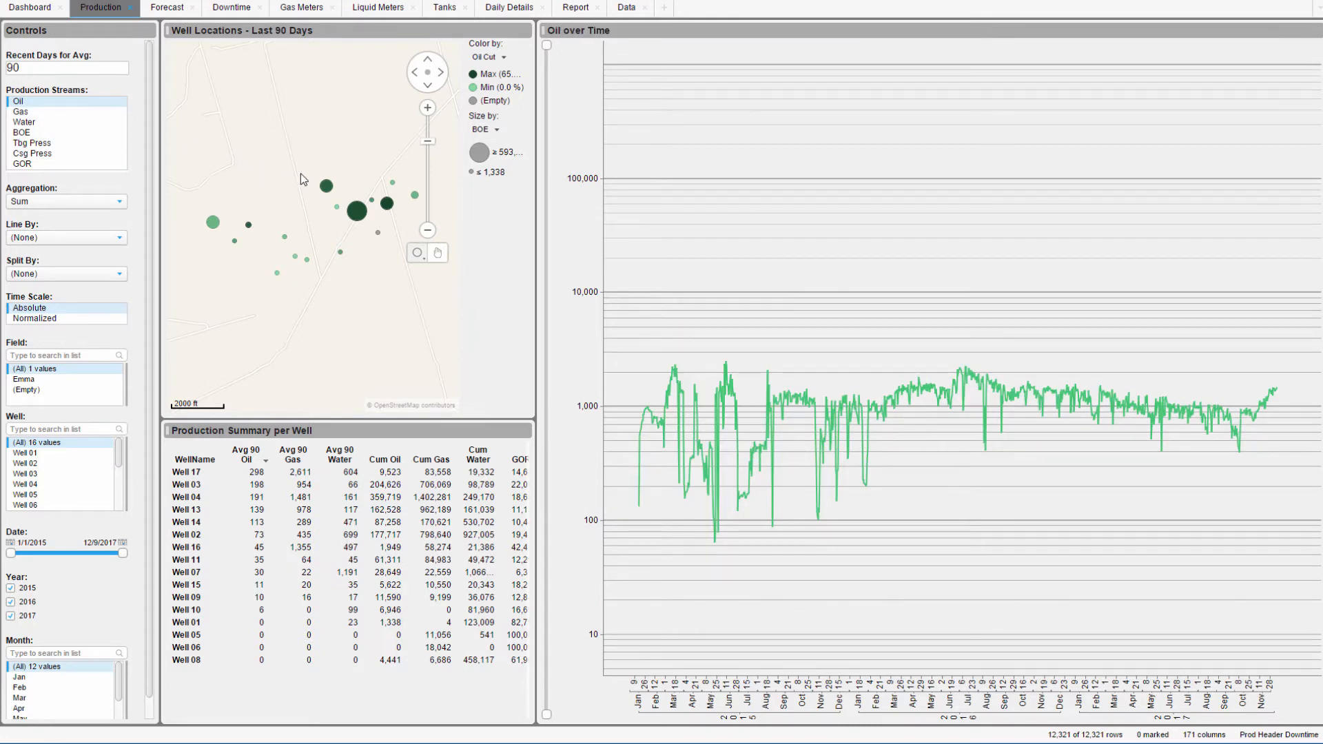
Mark Well 13, Well 04 and several neighbouring wells on the location map
{"action": "left_click", "coordinate": [326, 186]}
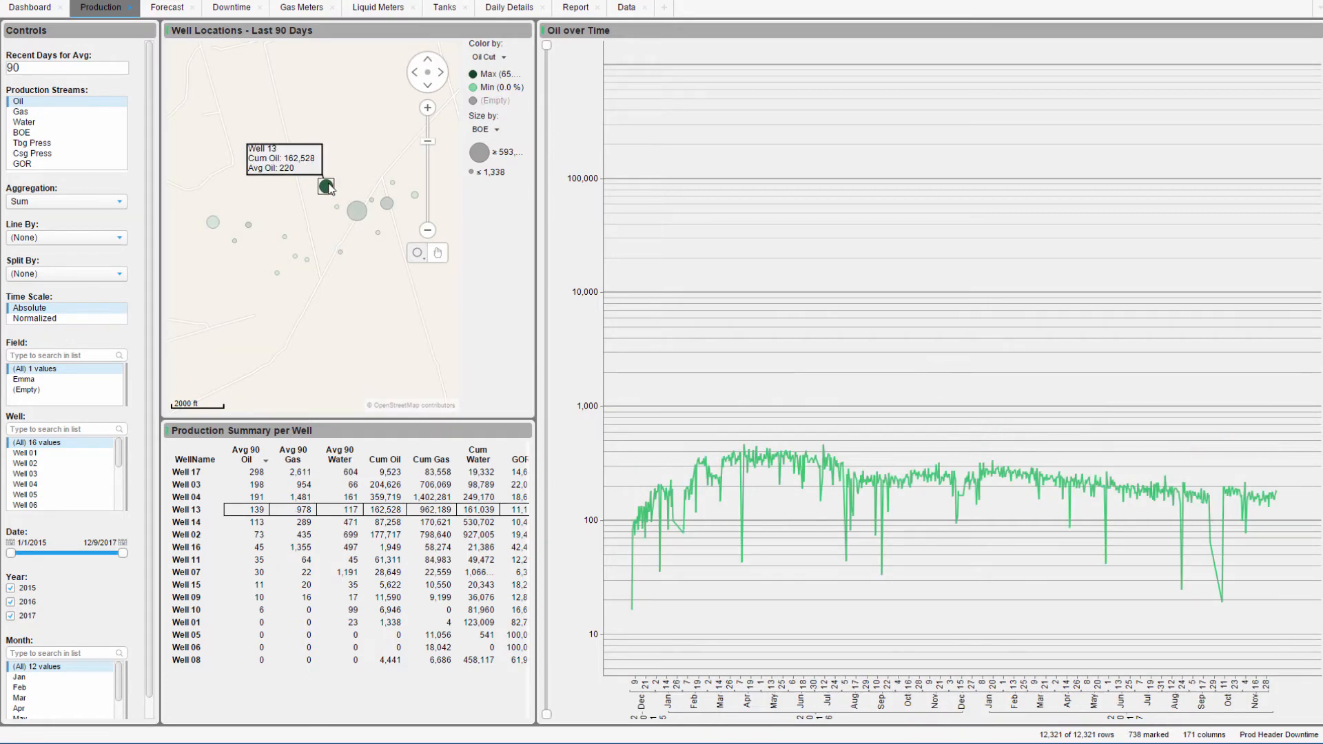
{"action": "left_click", "coordinate": [354, 211]}
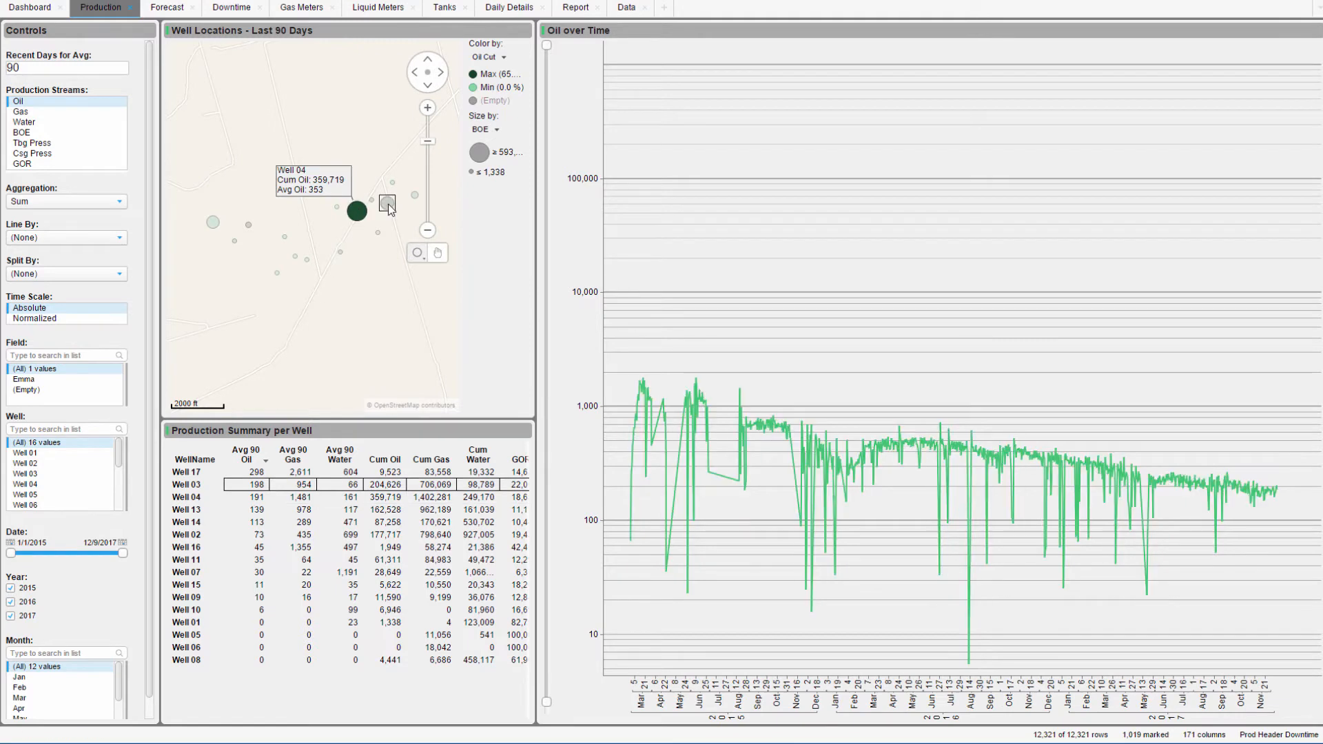
{"action": "left_click", "coordinate": [386, 204]}
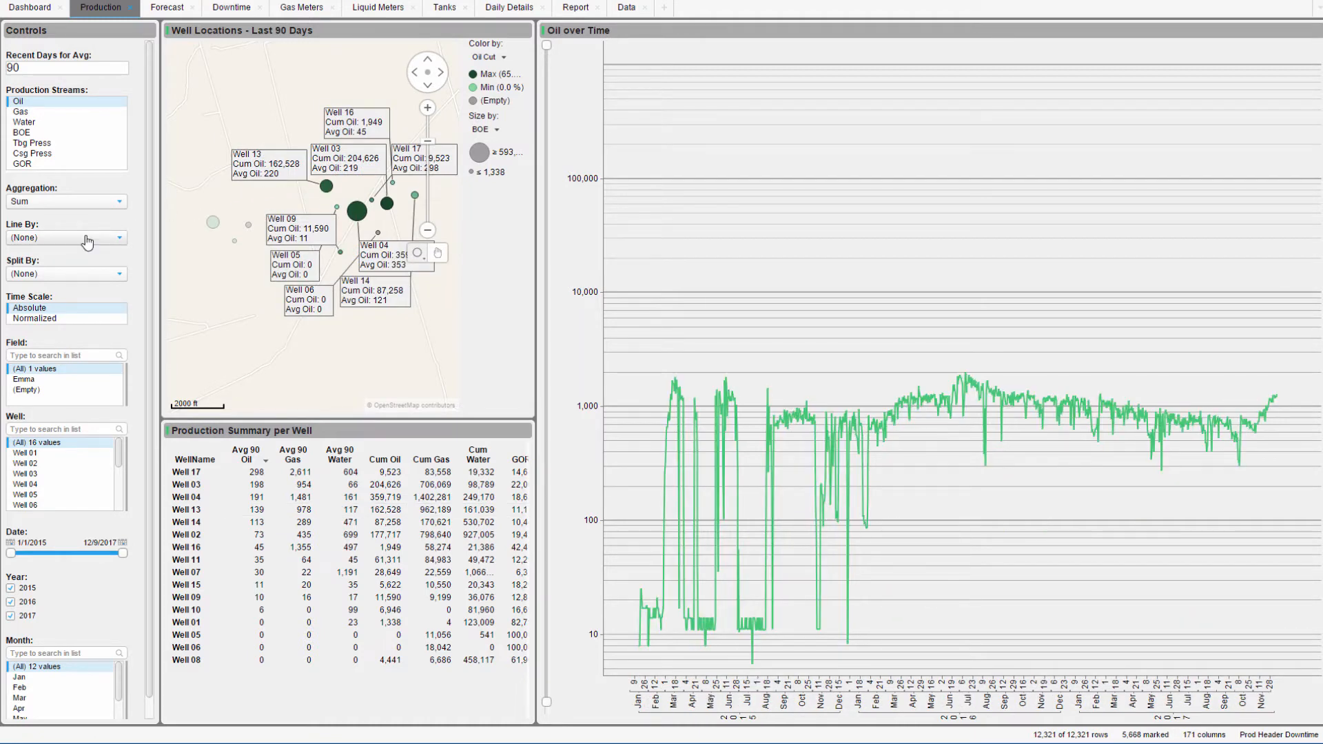
Line the oil chart by Well Name with Normalized time scale and Cumulative aggregation
{"action": "left_click", "coordinate": [66, 237]}
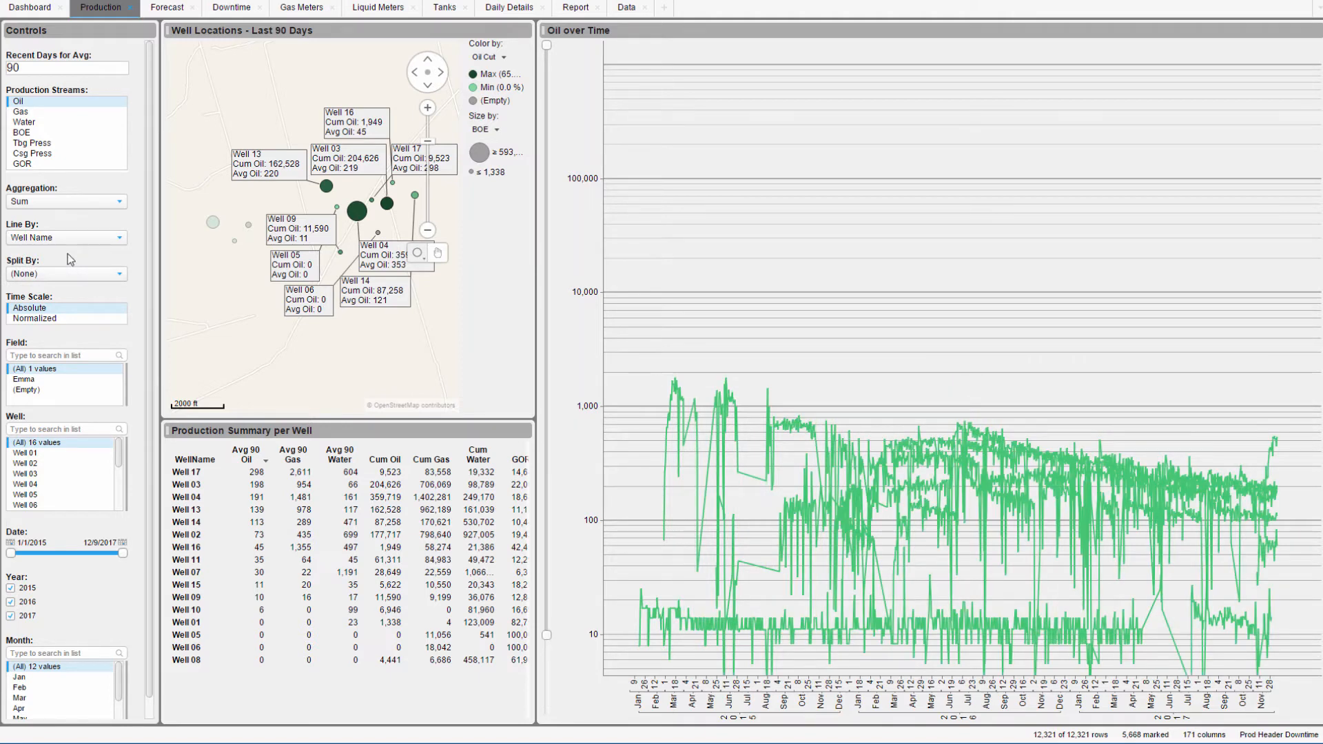
{"action": "left_click", "coordinate": [35, 318]}
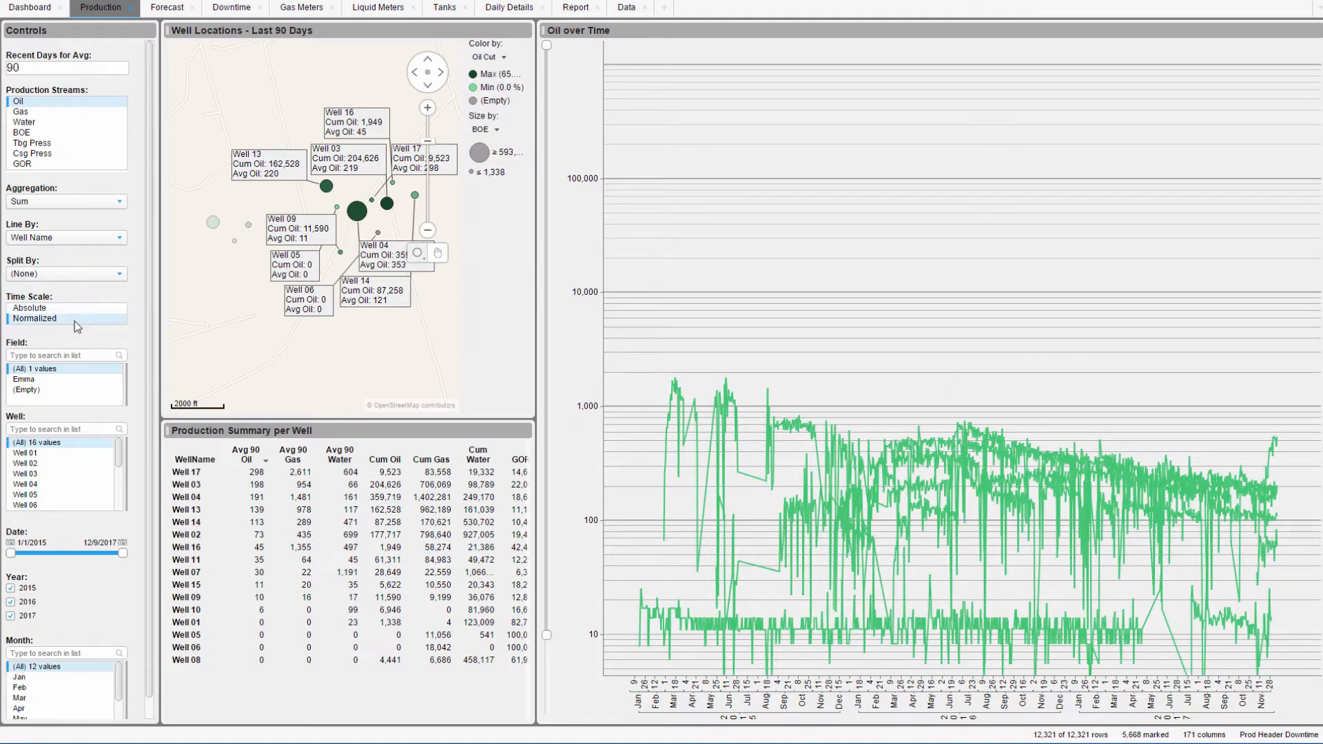
{"action": "left_click", "coordinate": [34, 318]}
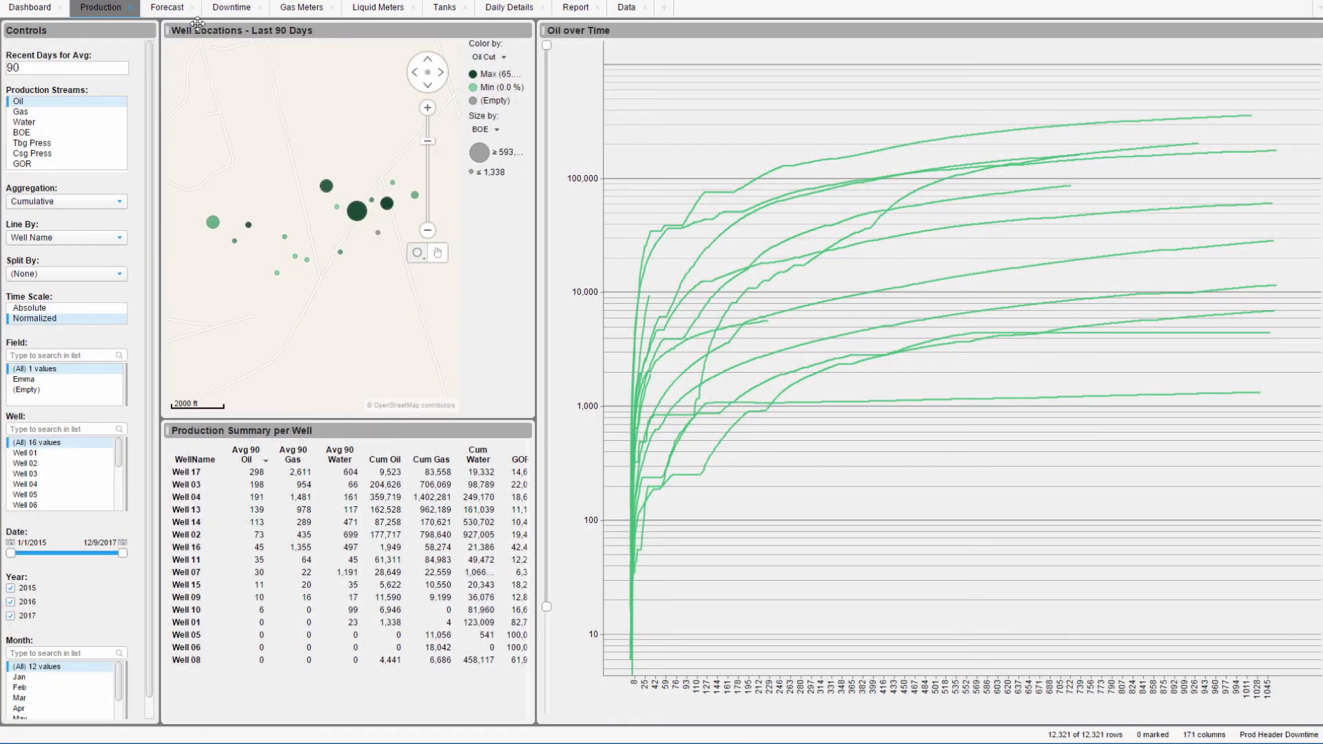
Show the Downtime page with its producing/down split, per-reason deferrals and waterfall
{"action": "left_click", "coordinate": [232, 9]}
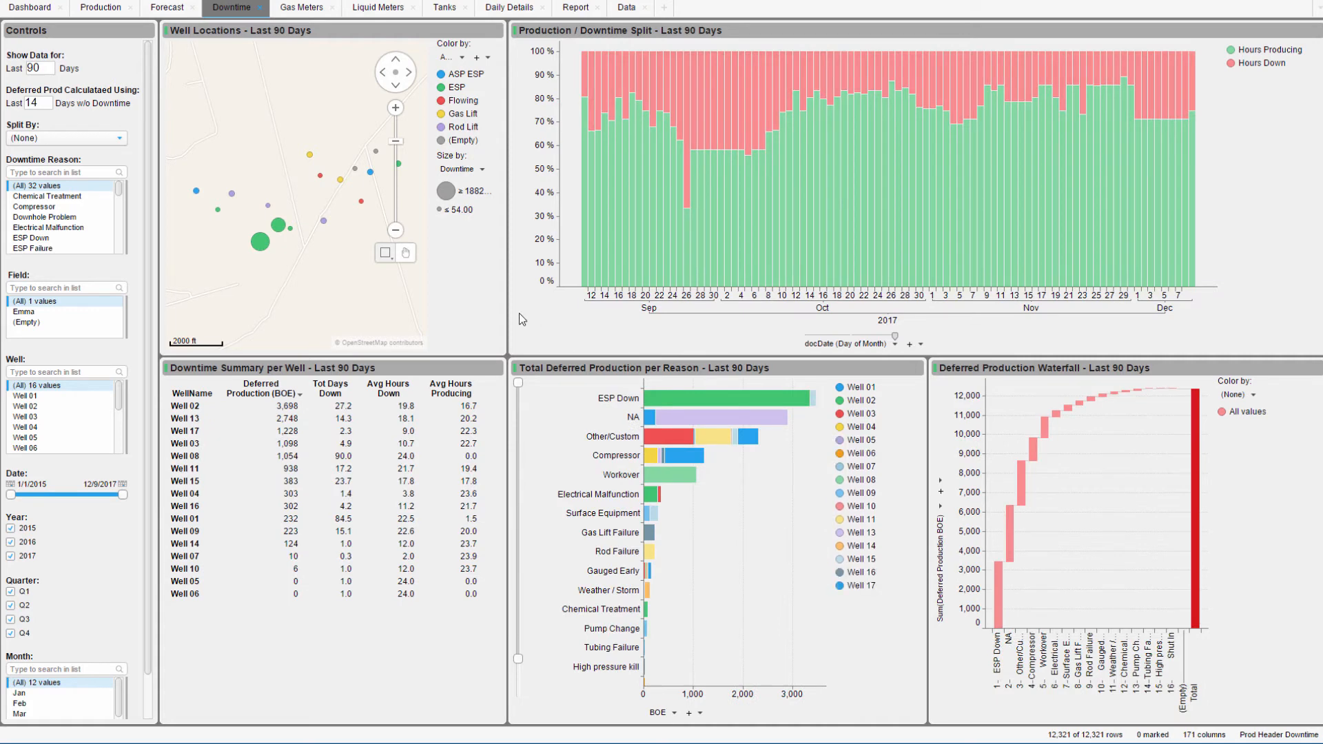
{"action": "left_click", "coordinate": [261, 243]}
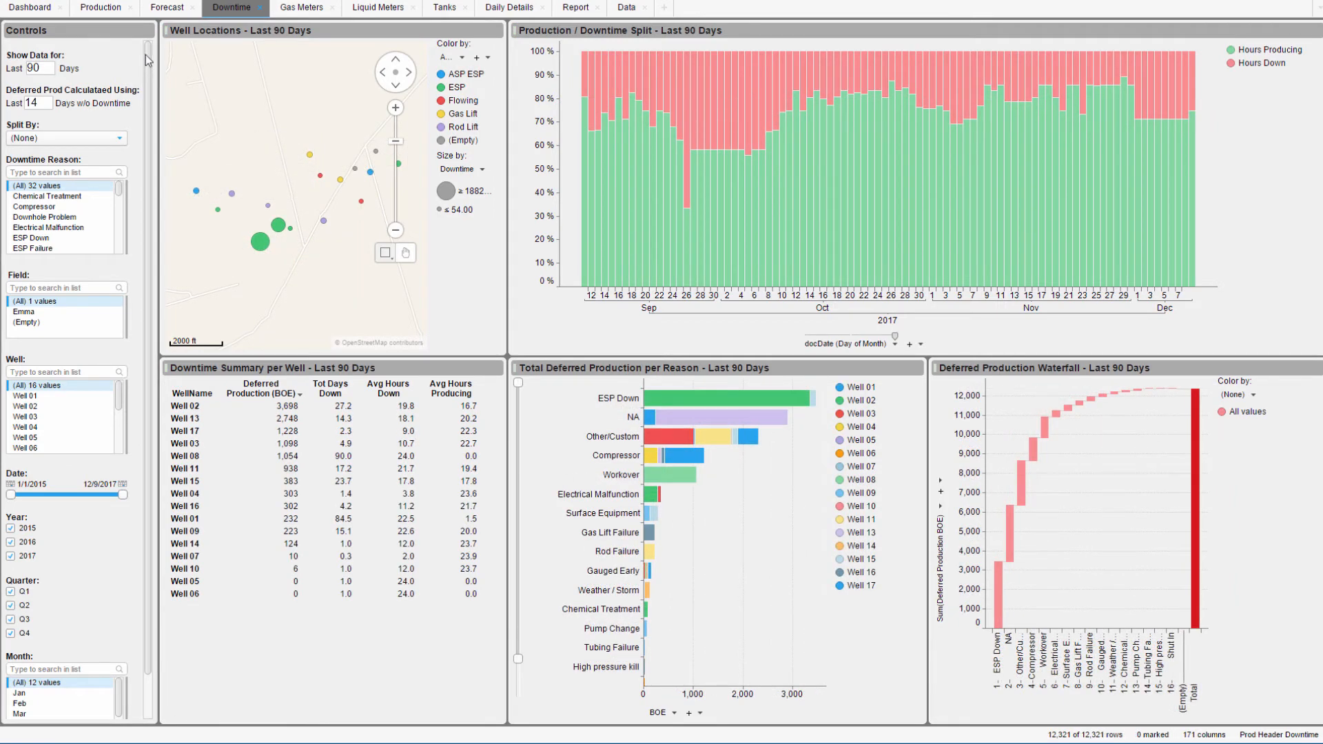
Show the Gas Meters page with meter locations and gas volumes per function and description
{"action": "left_click", "coordinate": [302, 8]}
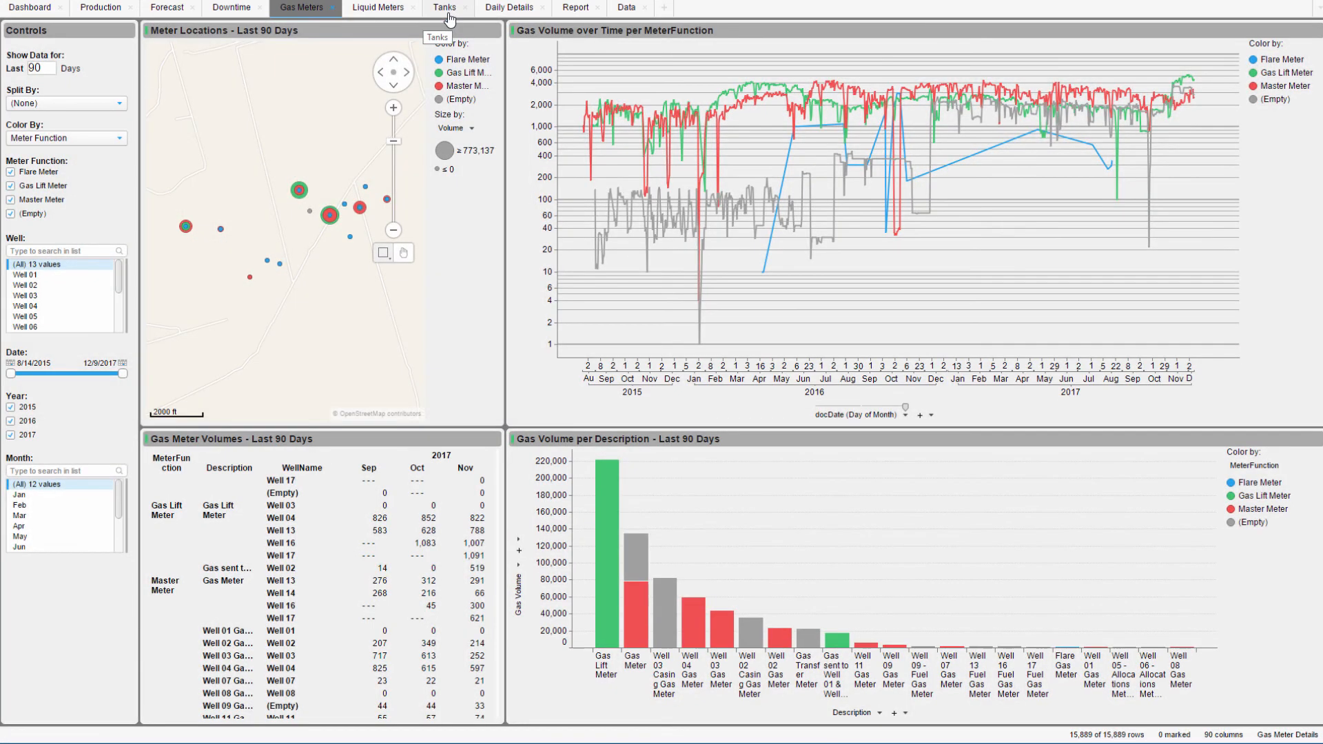
On Daily Details, roll the well data up by Month and then Year to one 2017 row per well
{"action": "left_click", "coordinate": [507, 8]}
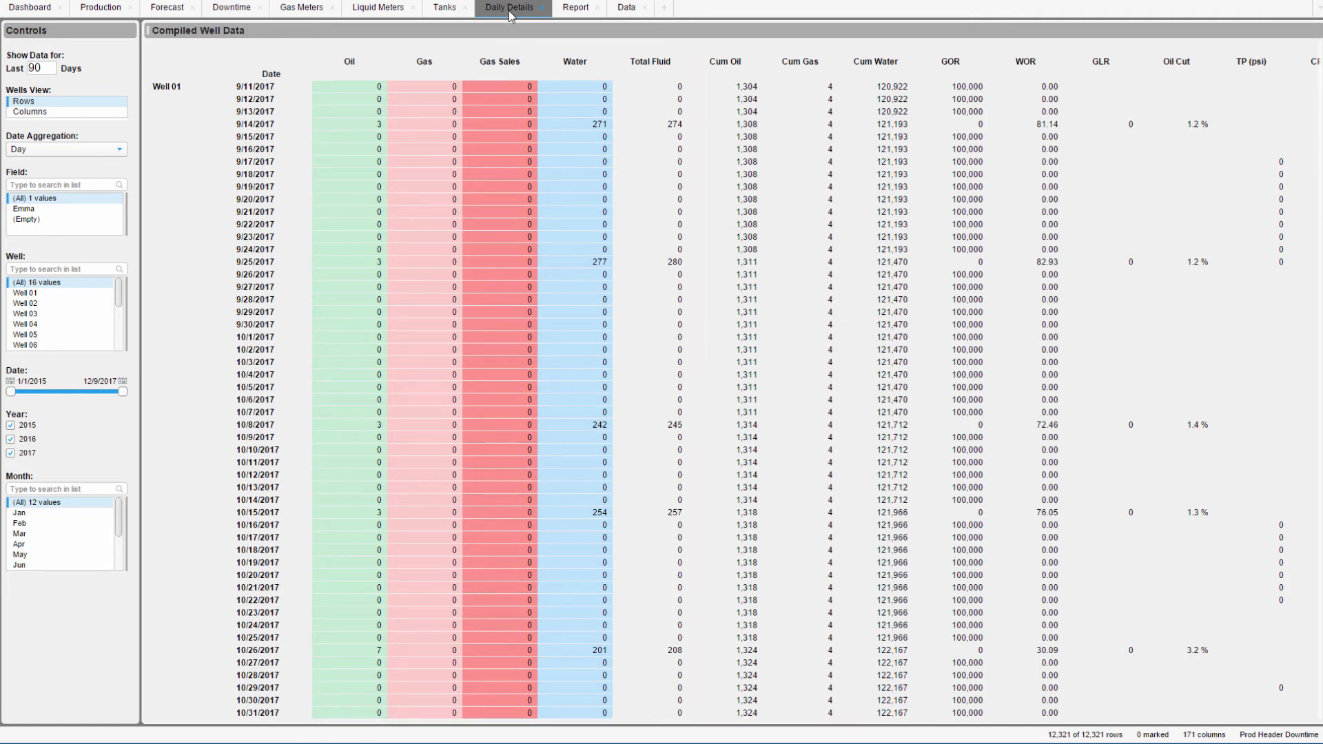
{"action": "mouse_move", "coordinate": [307, 46]}
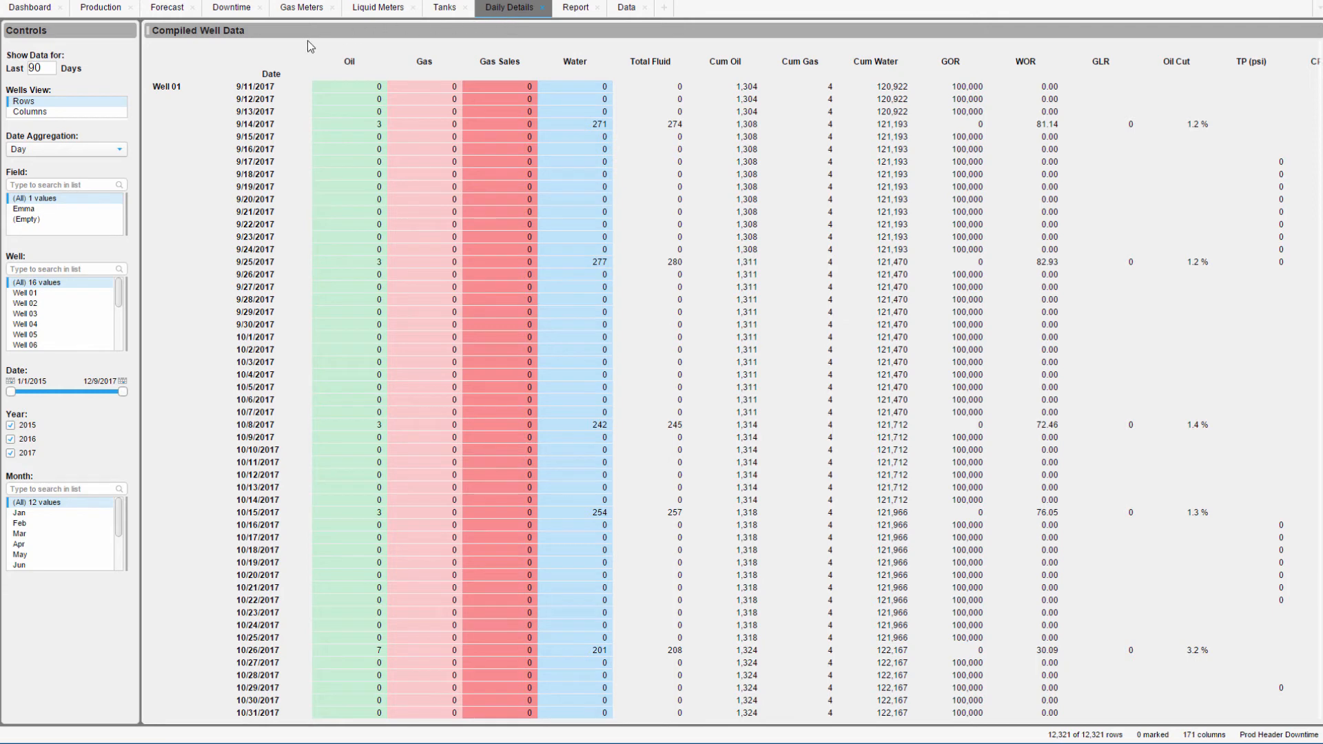
{"action": "left_click", "coordinate": [67, 149]}
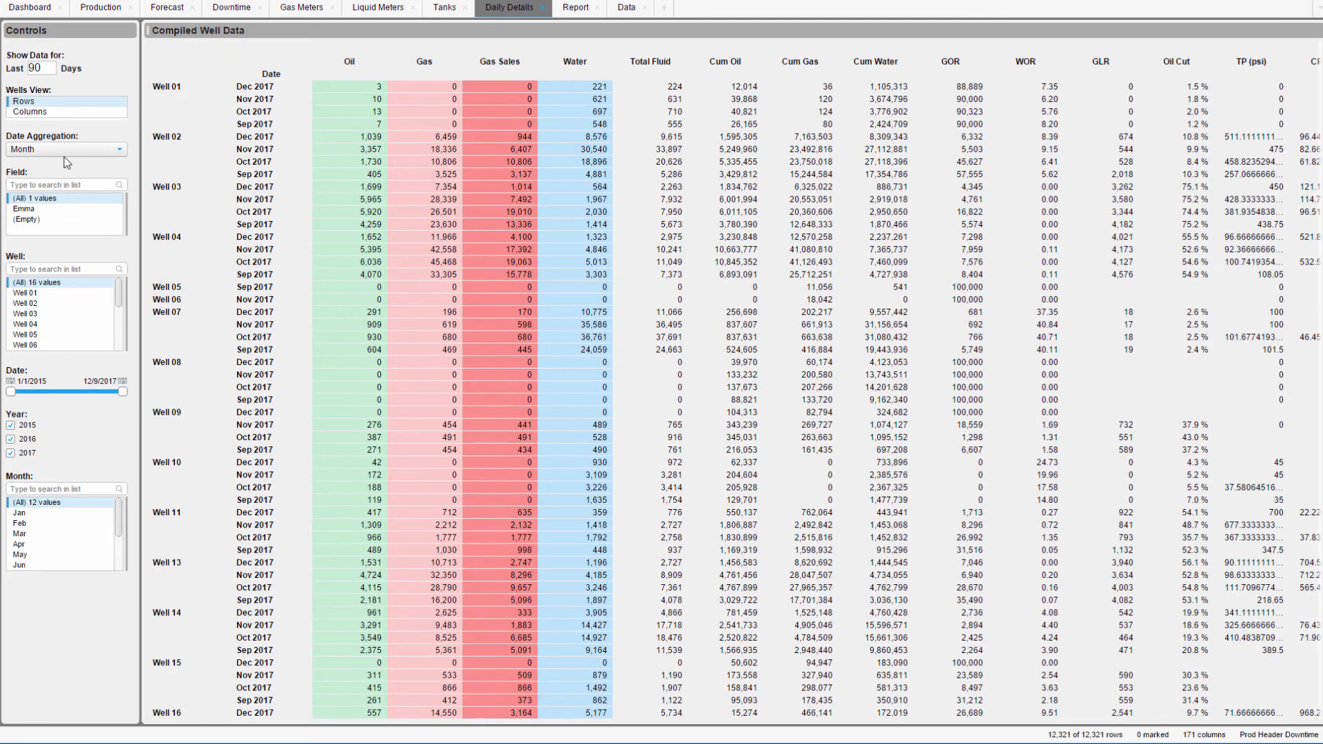
{"action": "left_click", "coordinate": [67, 148]}
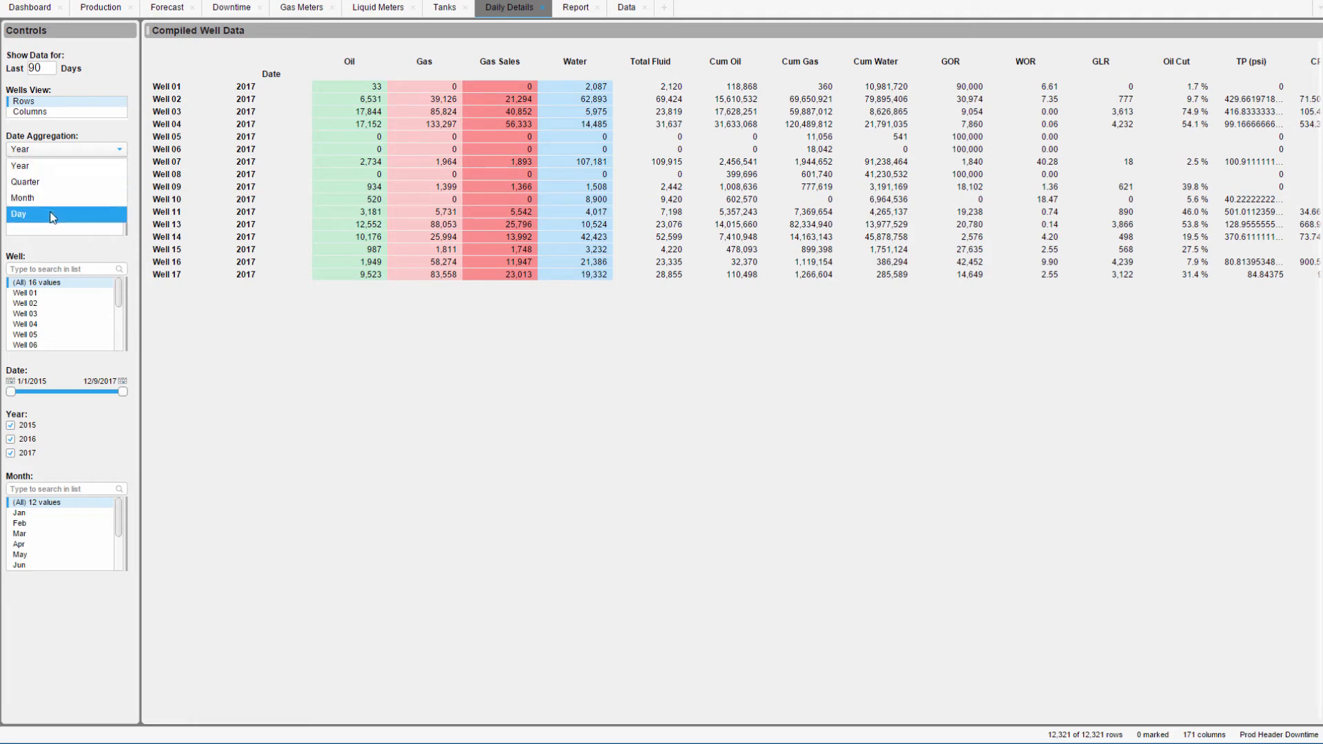
Return to daily rows, limit to Wells 01–03 as columns, then aggregate by Month
{"action": "left_click", "coordinate": [18, 214]}
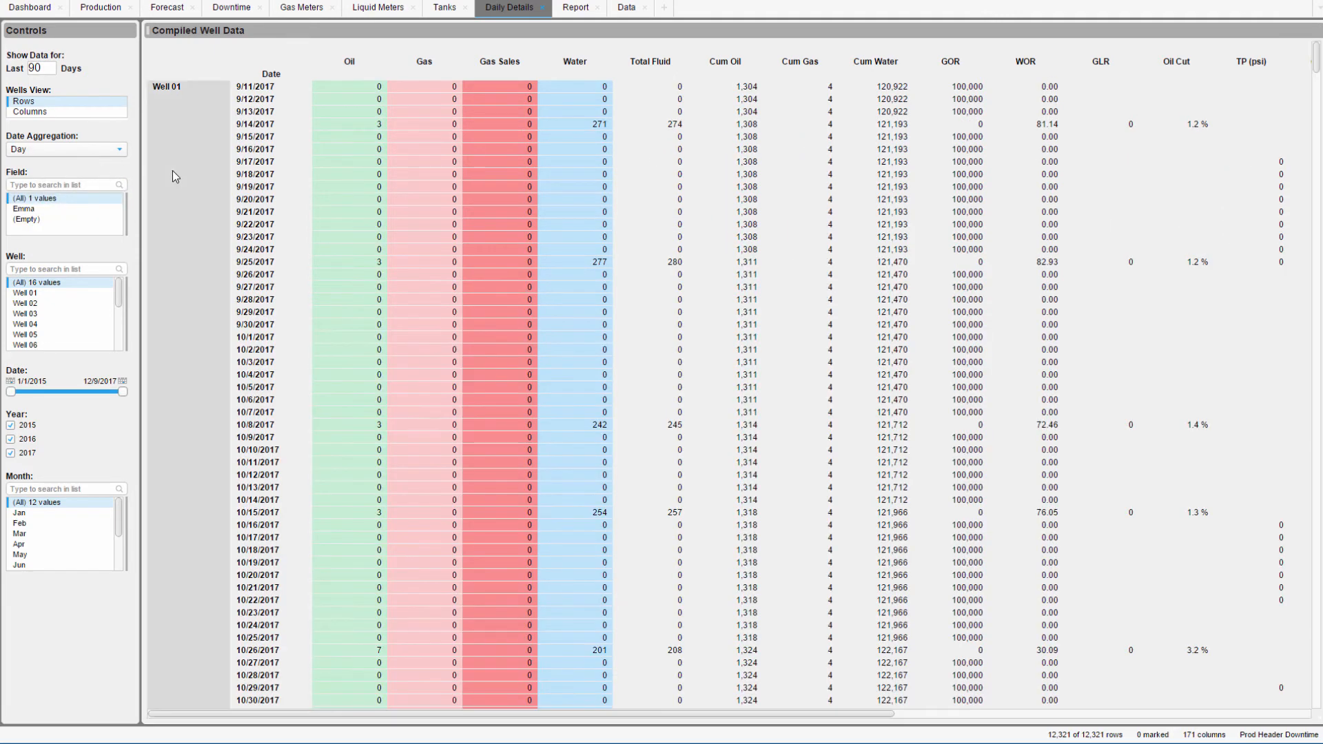
{"action": "scroll", "scroll_direction": "down", "scroll_amount": 3}
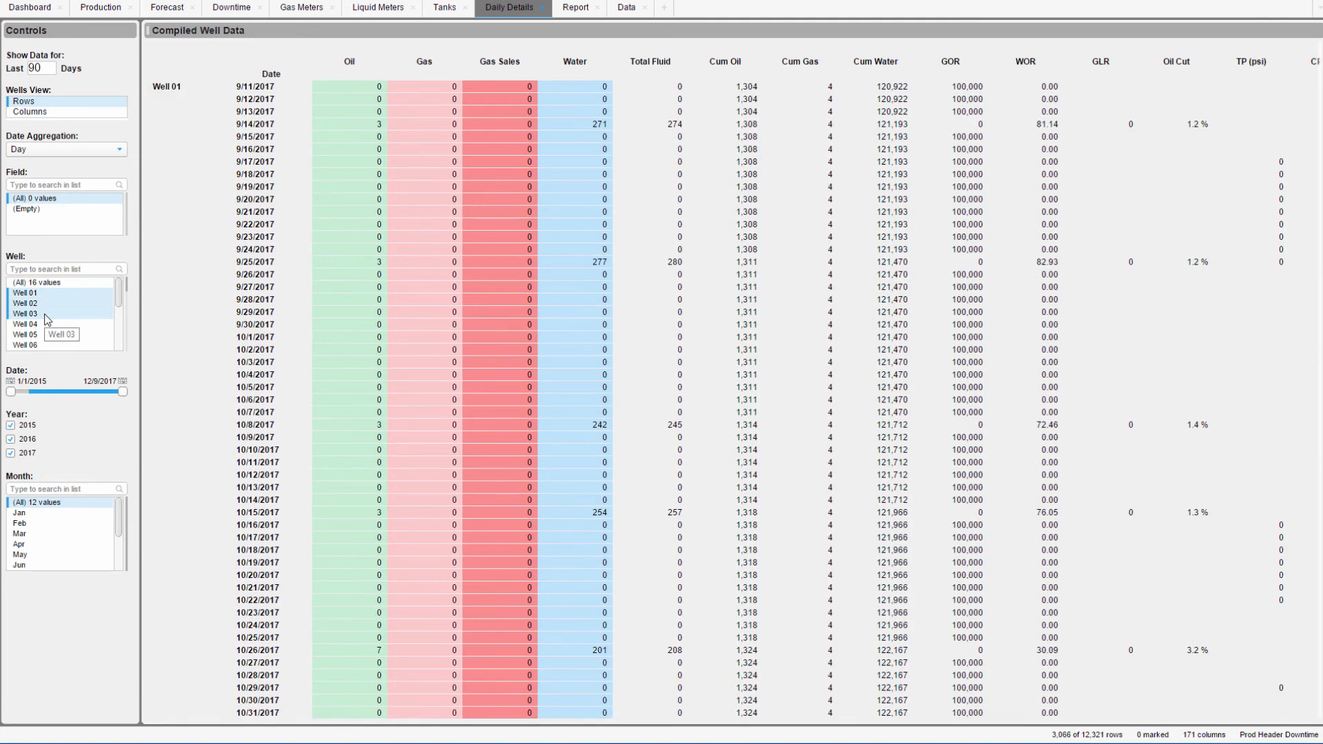
{"action": "left_click", "coordinate": [29, 112]}
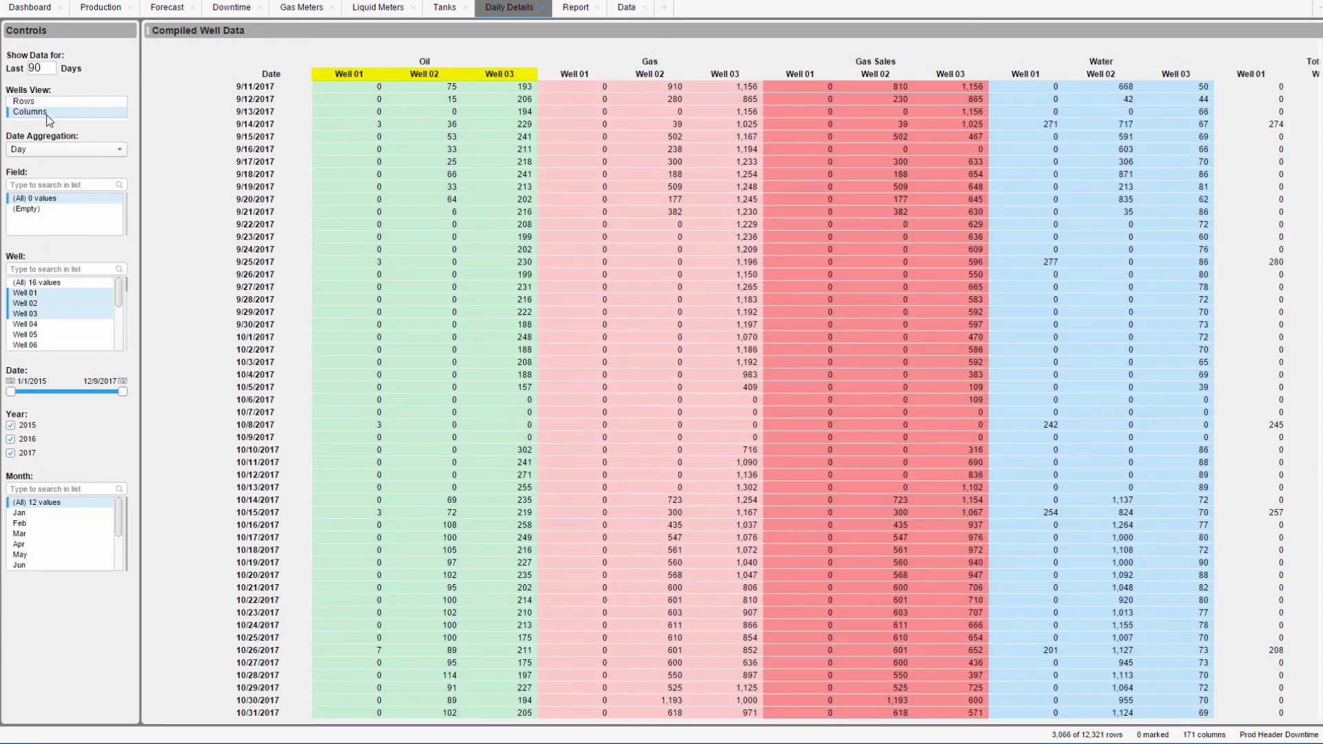
{"action": "left_click", "coordinate": [65, 149]}
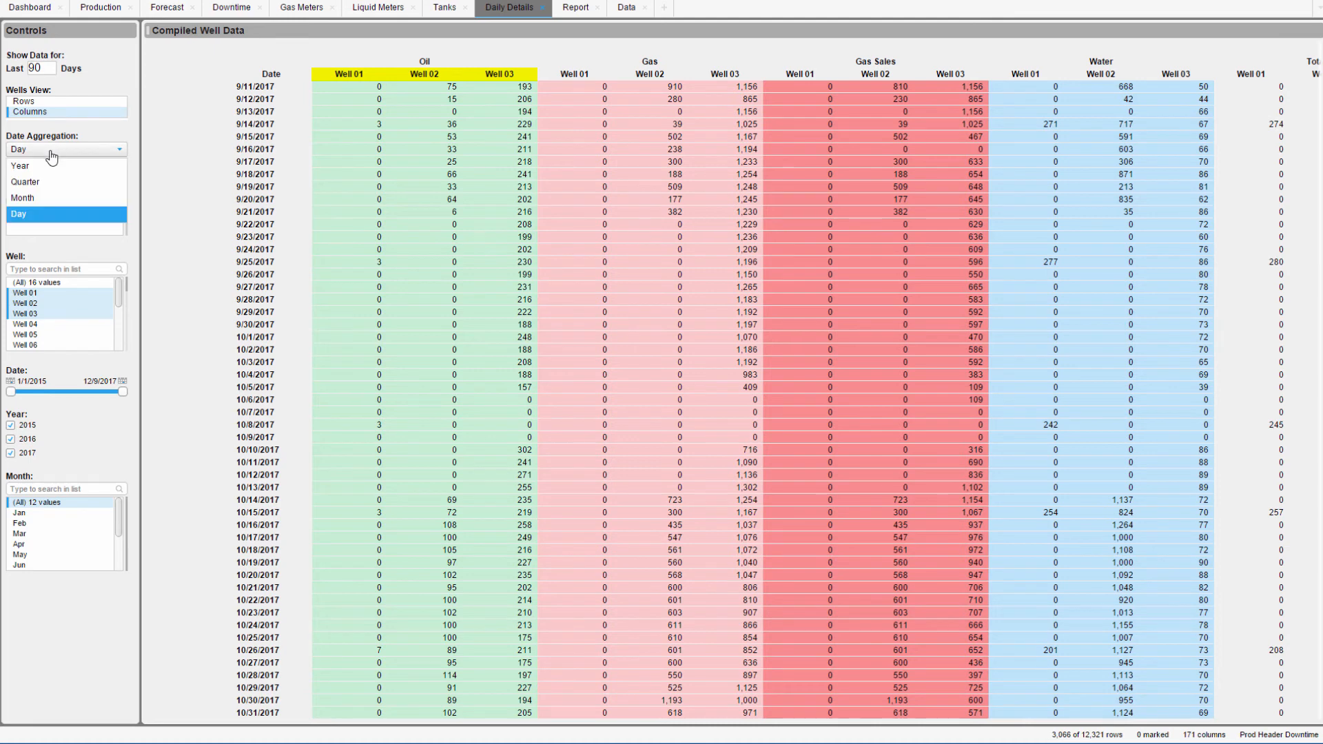
{"action": "left_click", "coordinate": [24, 198]}
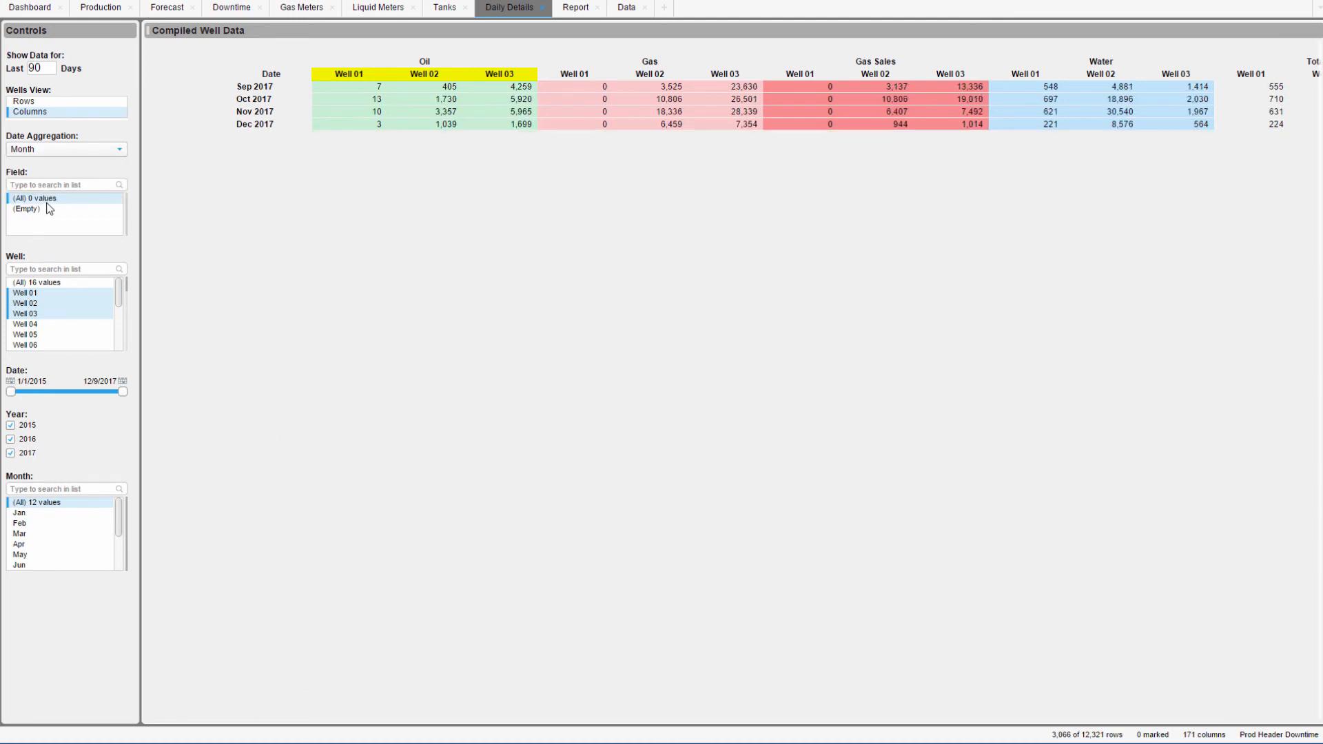